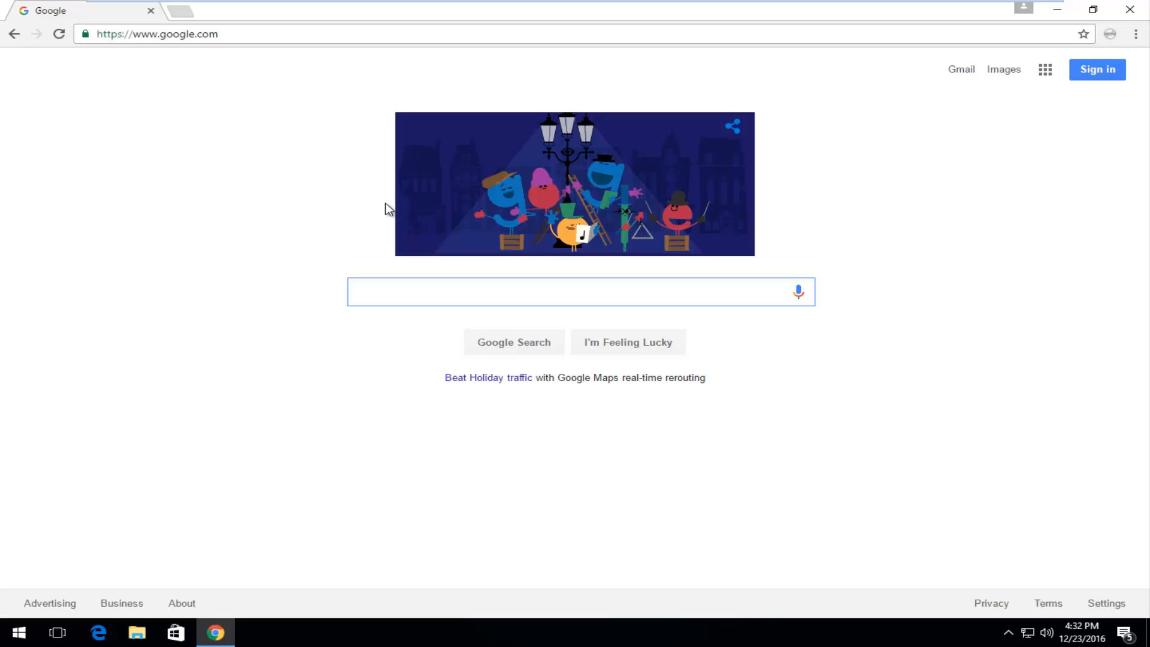
Open Chrome's Settings page from the three-dot menu.
{"action": "left_click", "coordinate": [579, 291]}
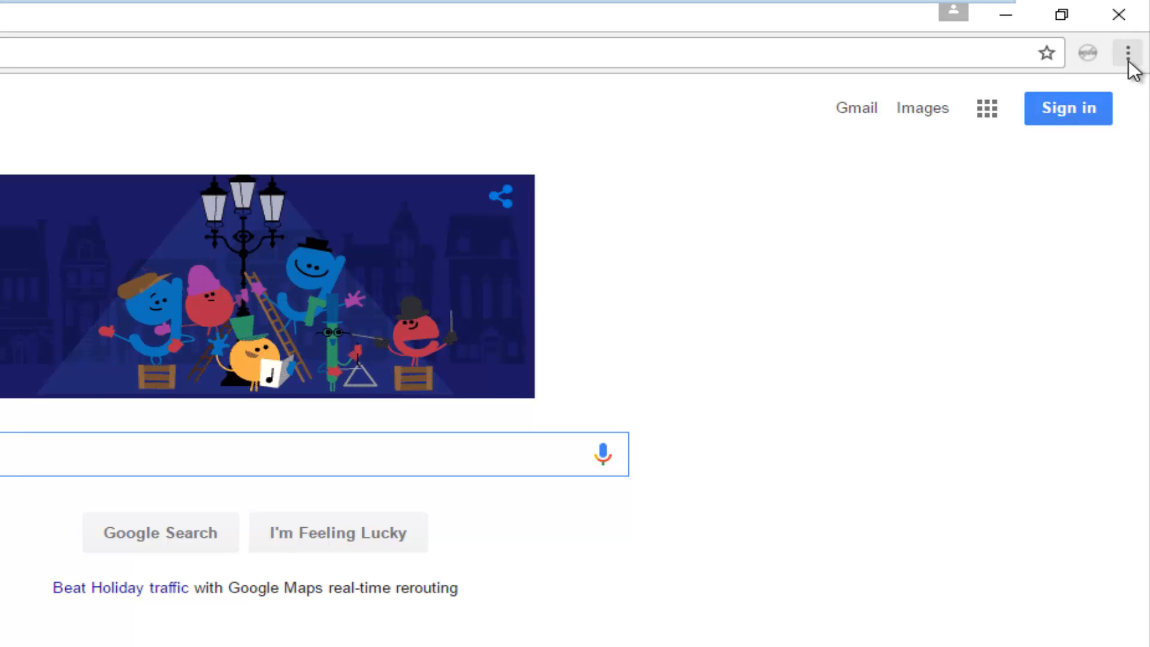
{"action": "mouse_move", "coordinate": [1128, 53]}
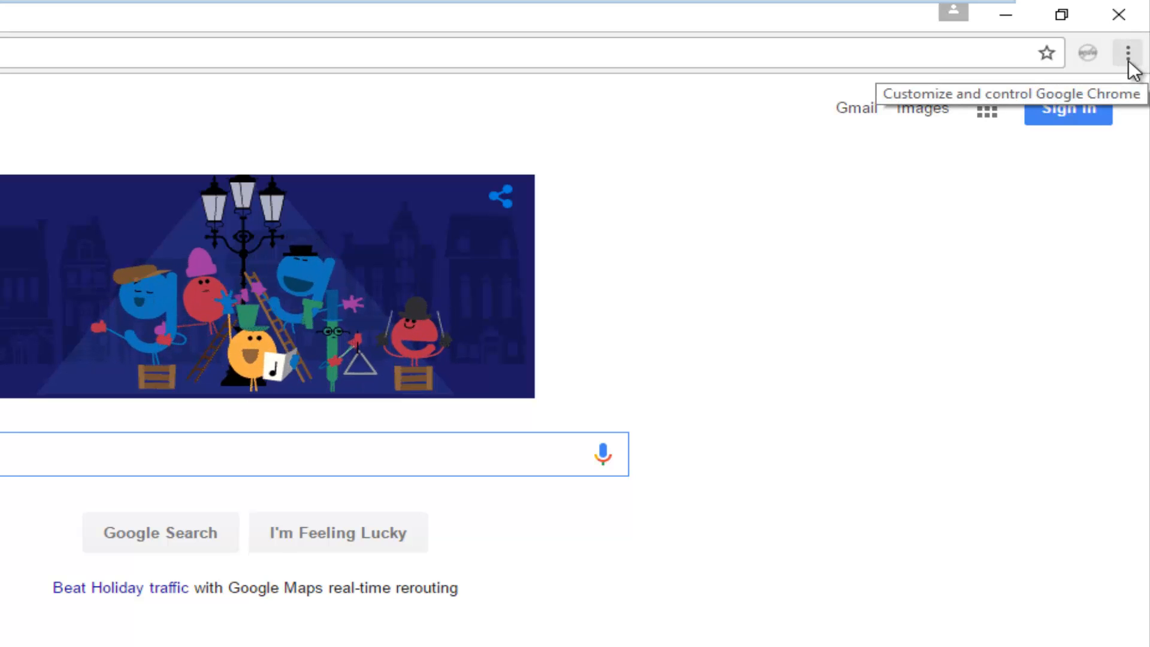
{"action": "left_click", "coordinate": [1128, 53]}
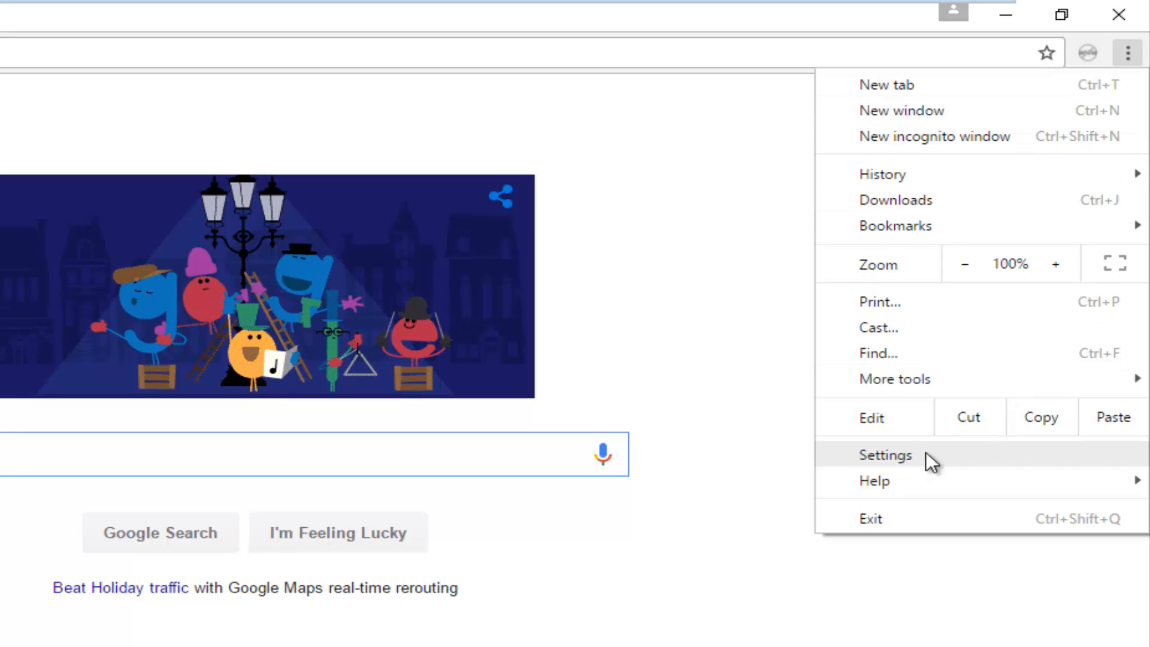
{"action": "left_click", "coordinate": [885, 455]}
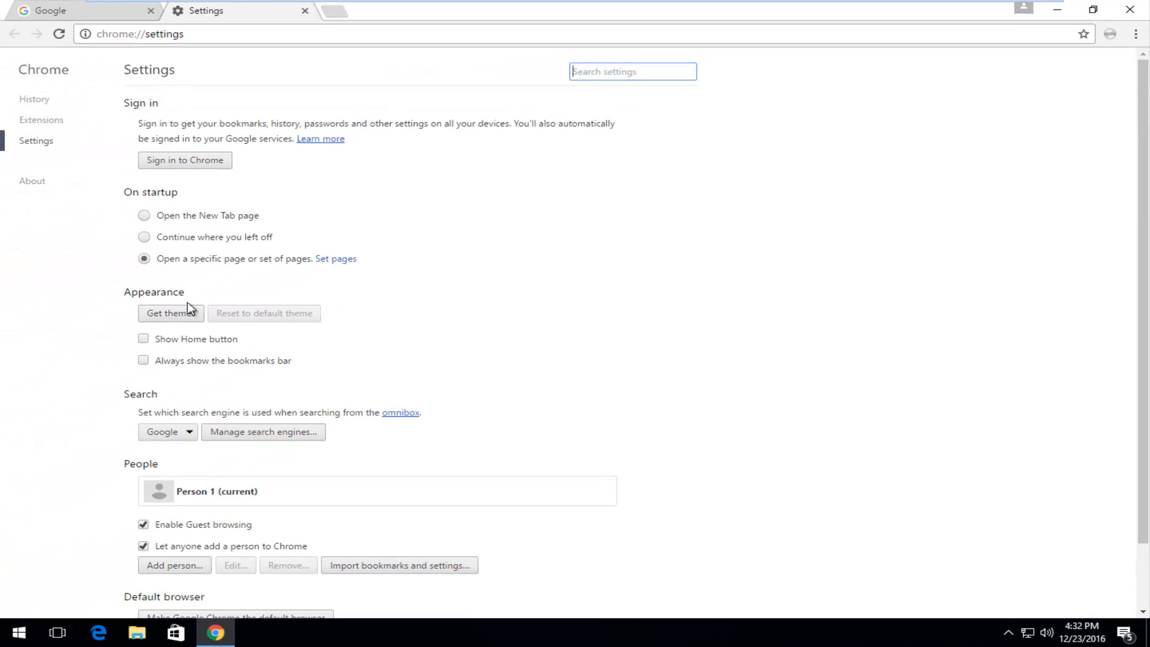
{"action": "mouse_move", "coordinate": [145, 402]}
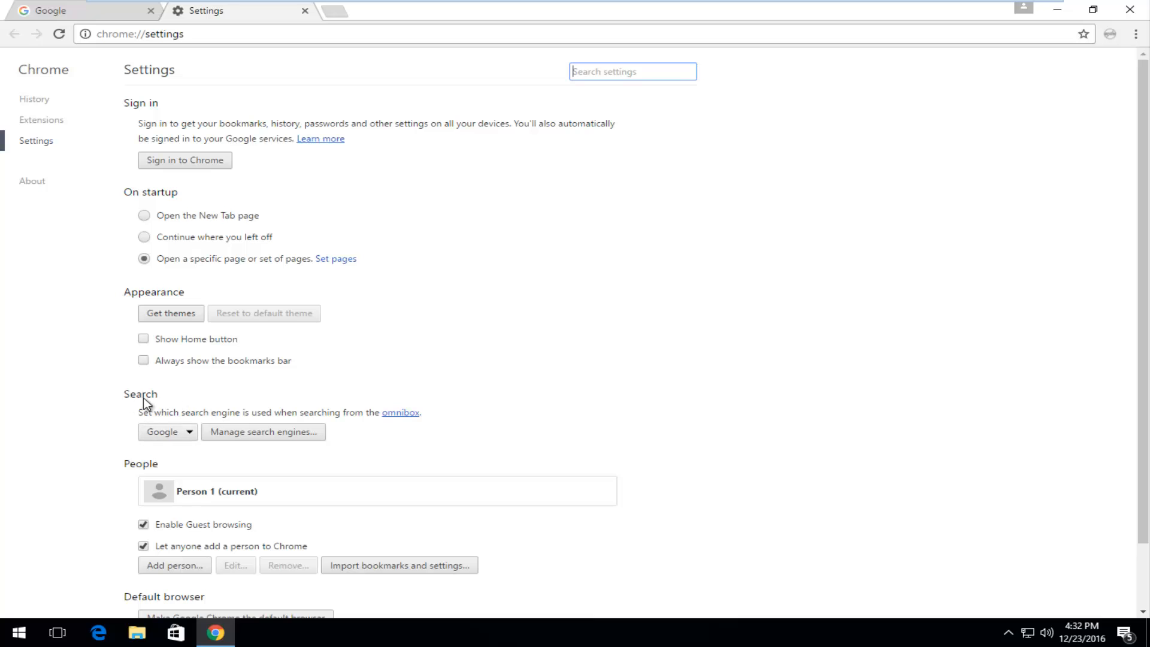
{"action": "scroll", "scroll_direction": "down", "scroll_amount": 3}
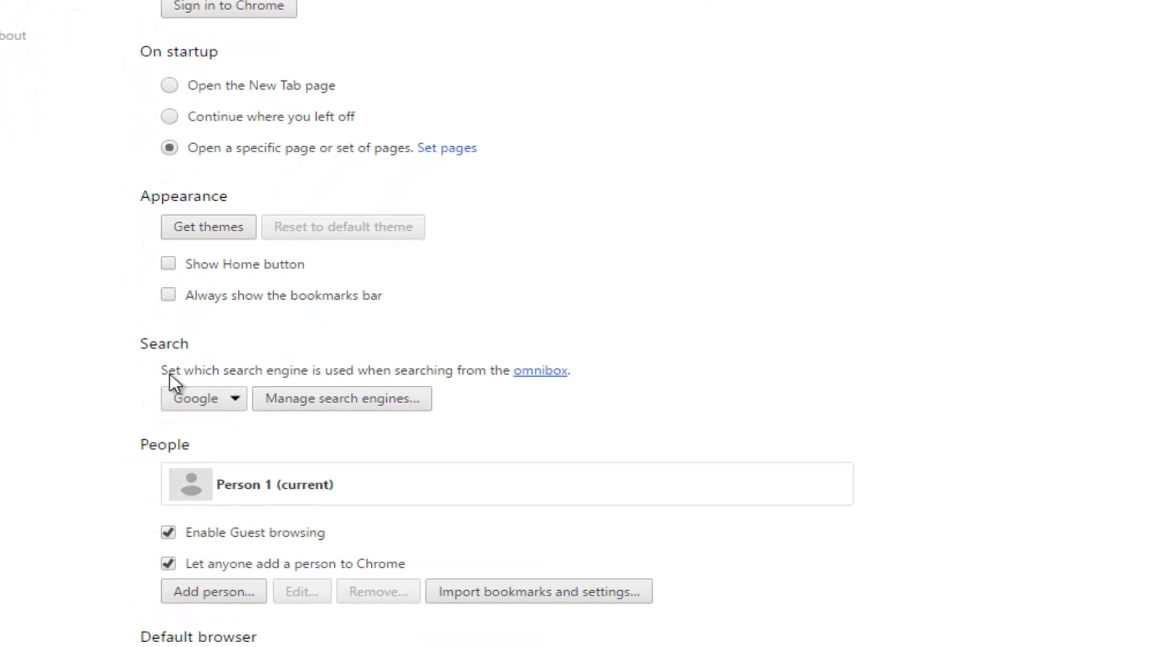
{"action": "scroll", "scroll_direction": "down", "scroll_amount": 3}
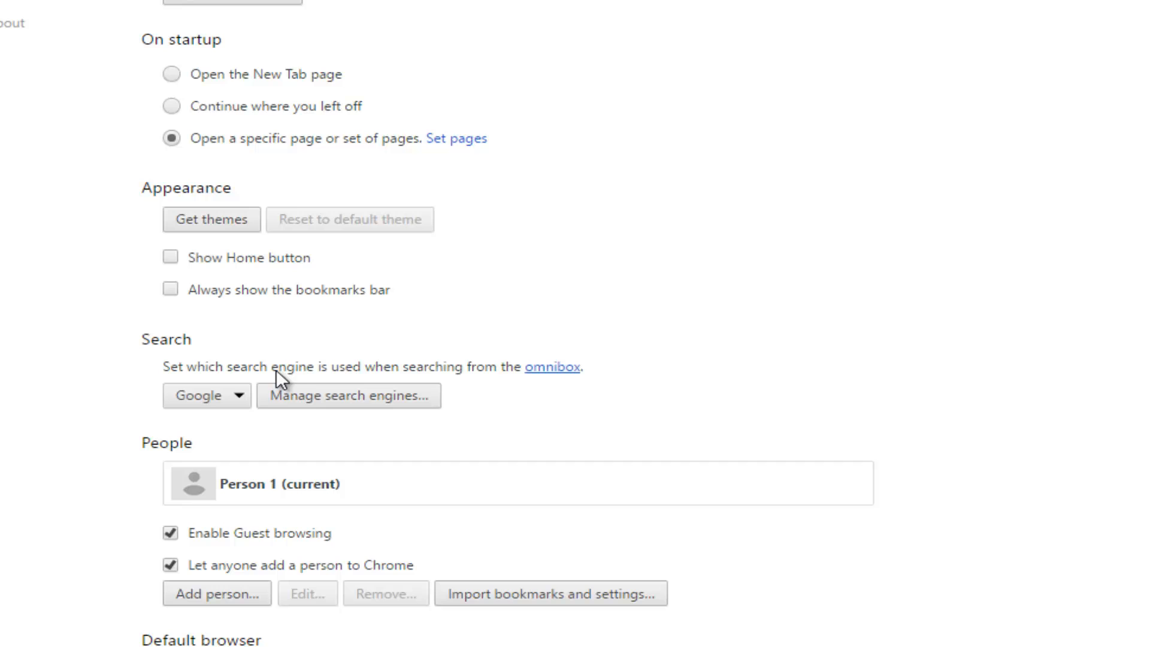
{"action": "mouse_move", "coordinate": [468, 379]}
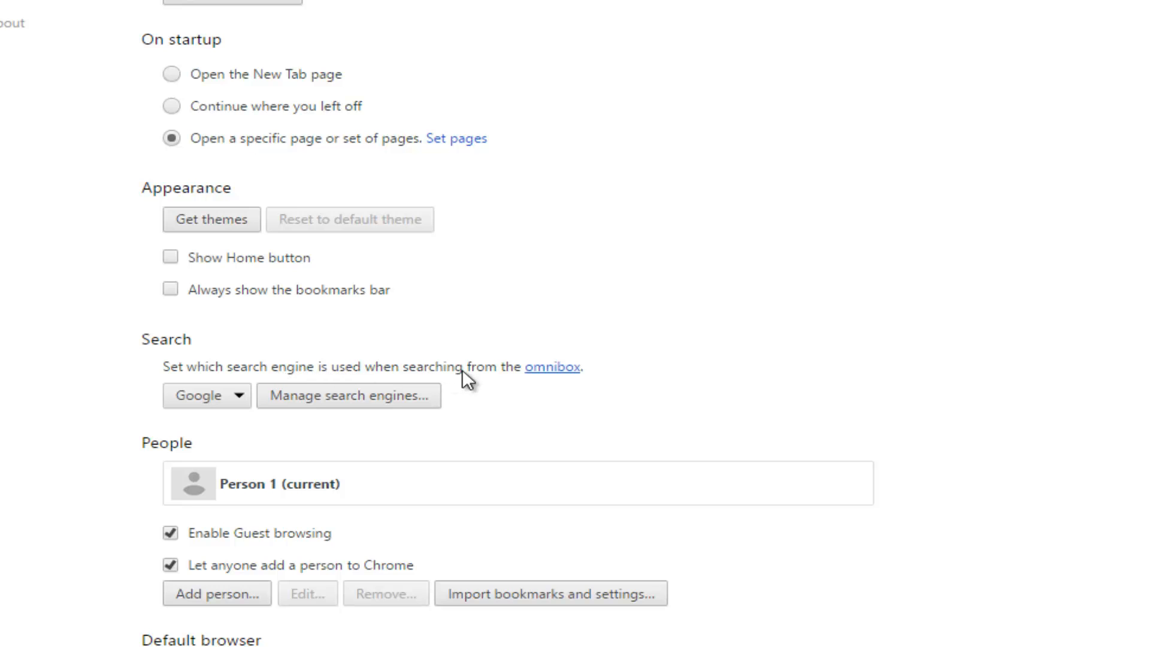
{"action": "left_click", "coordinate": [551, 366]}
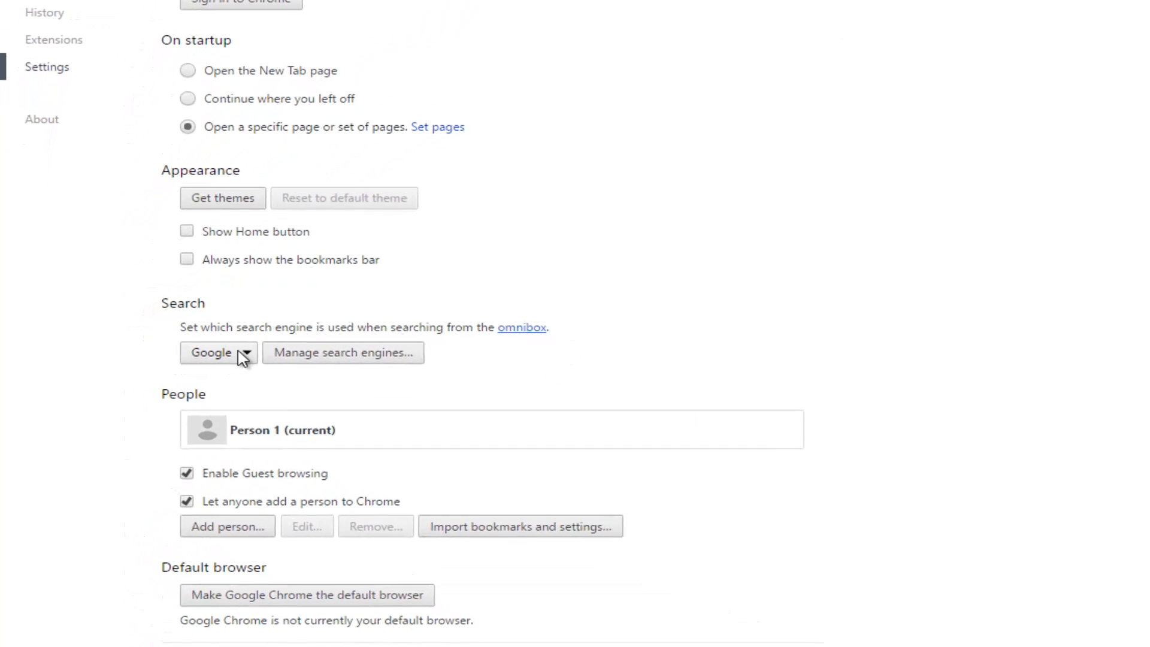
{"action": "left_click", "coordinate": [219, 353]}
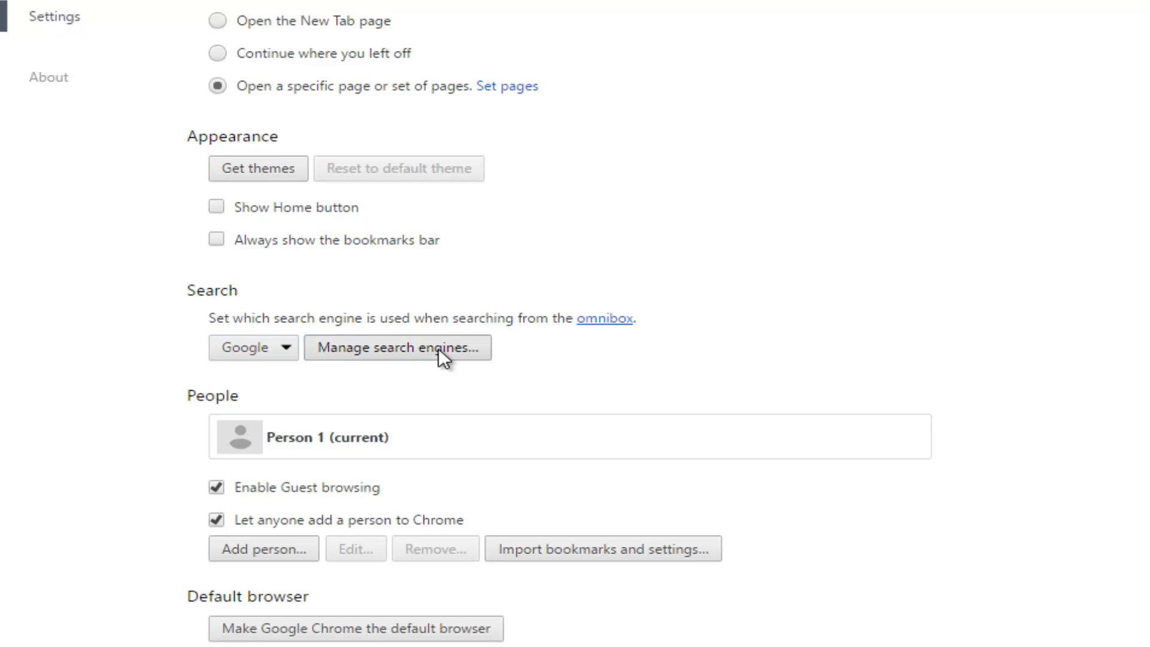
{"action": "left_click", "coordinate": [397, 347]}
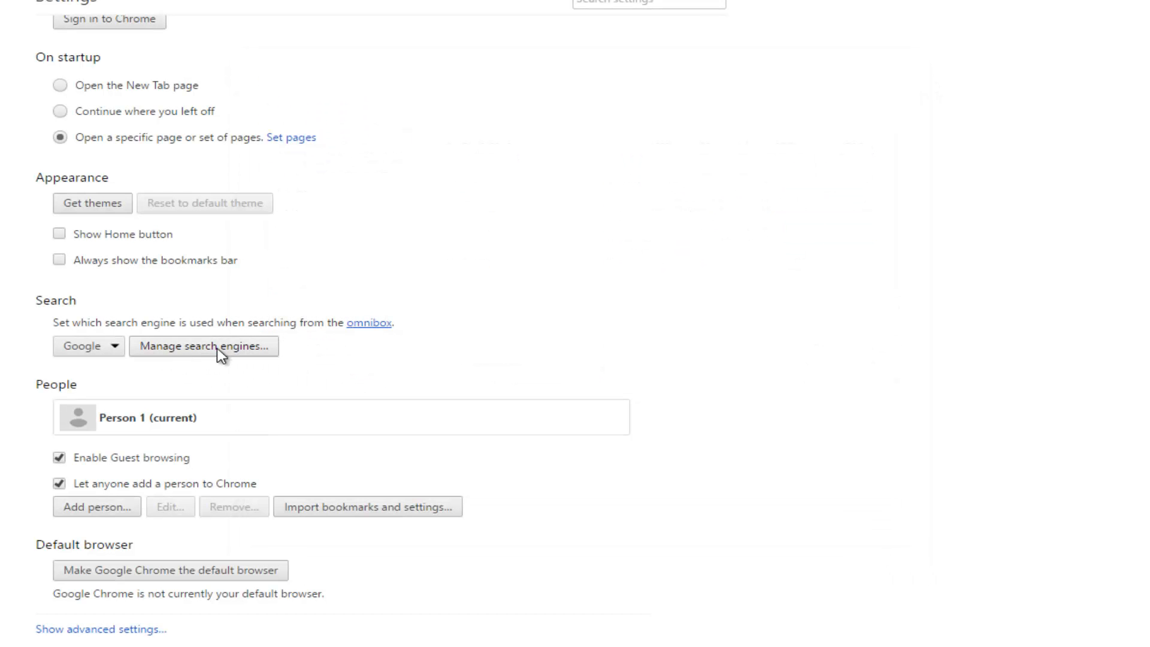
Open the search engines list to verify Google is the default.
{"action": "left_click", "coordinate": [203, 346]}
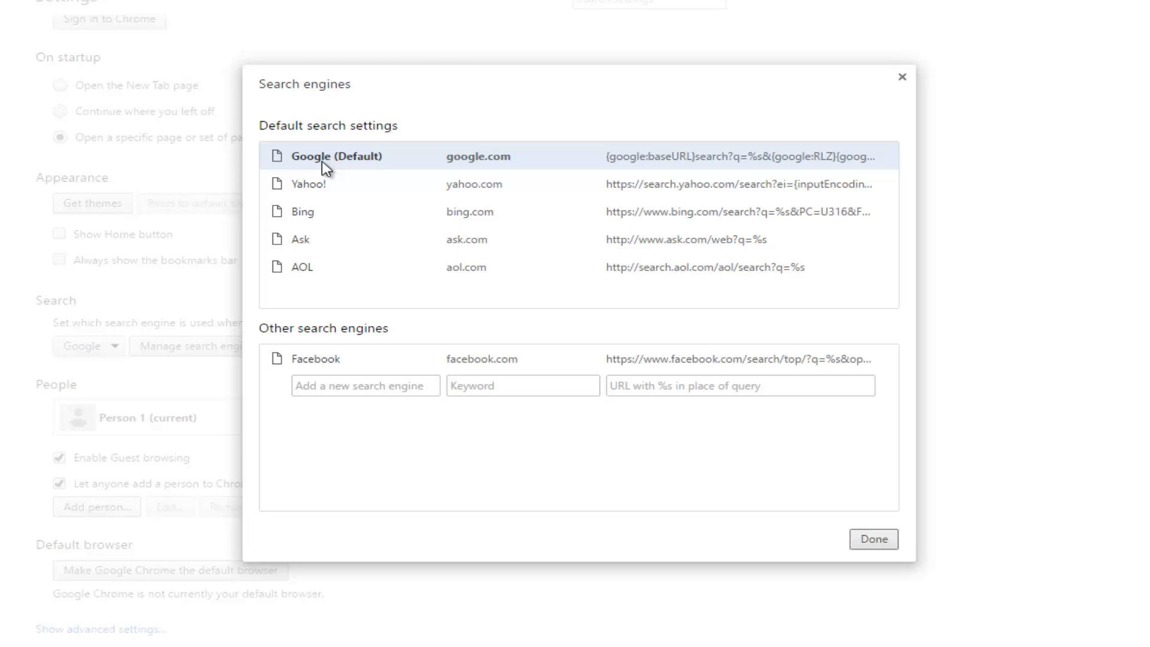
{"action": "mouse_move", "coordinate": [332, 279]}
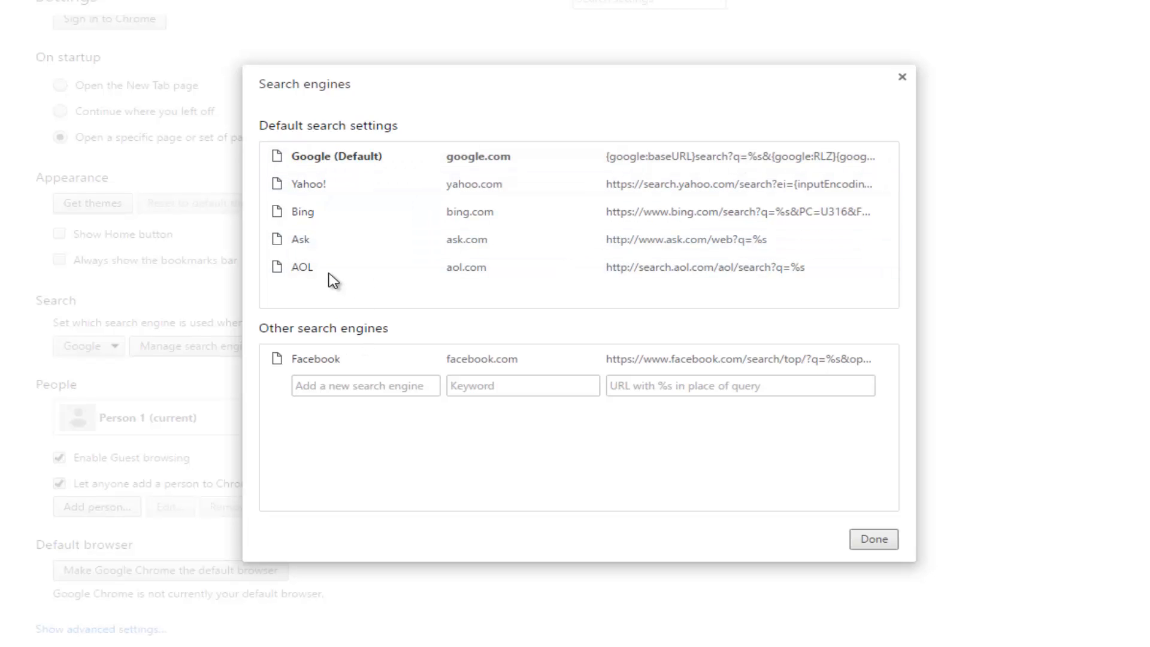
{"action": "mouse_move", "coordinate": [308, 184]}
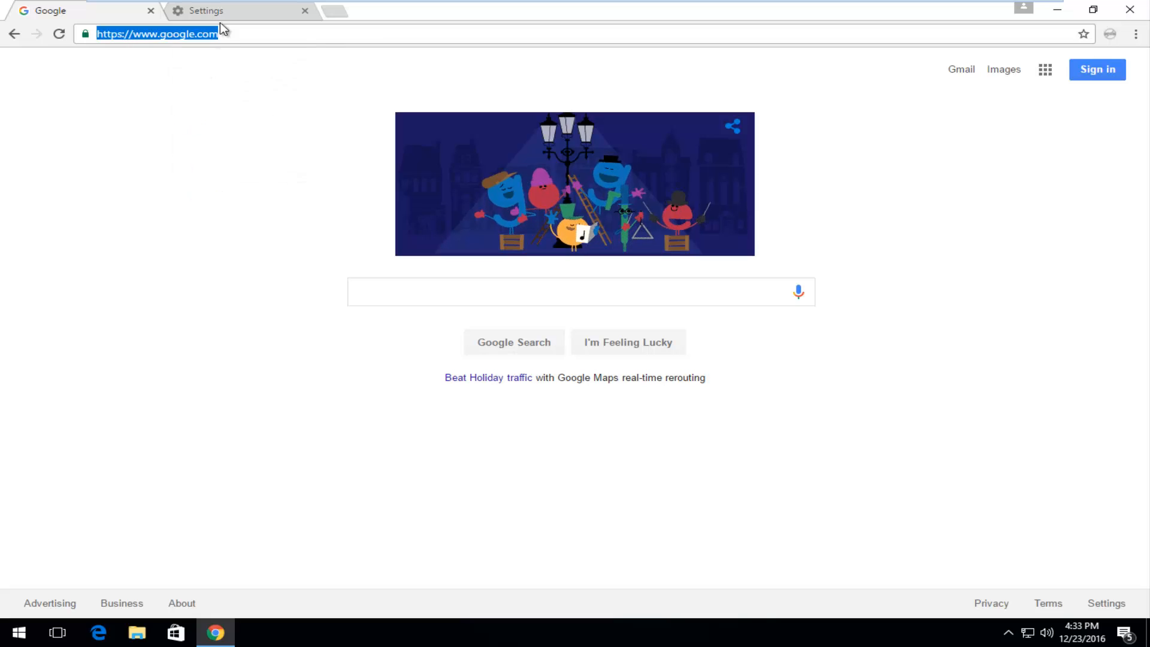
Return to the Settings tab and open the On startup 'Set pages' list.
{"action": "left_click", "coordinate": [204, 10]}
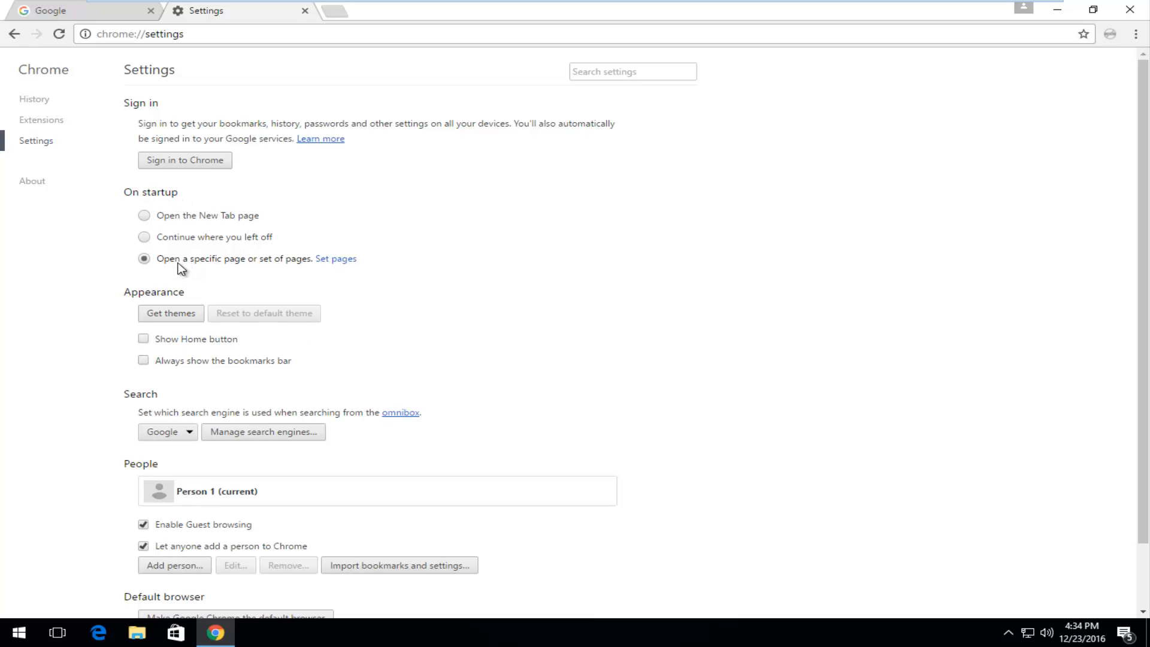
{"action": "mouse_move", "coordinate": [139, 264]}
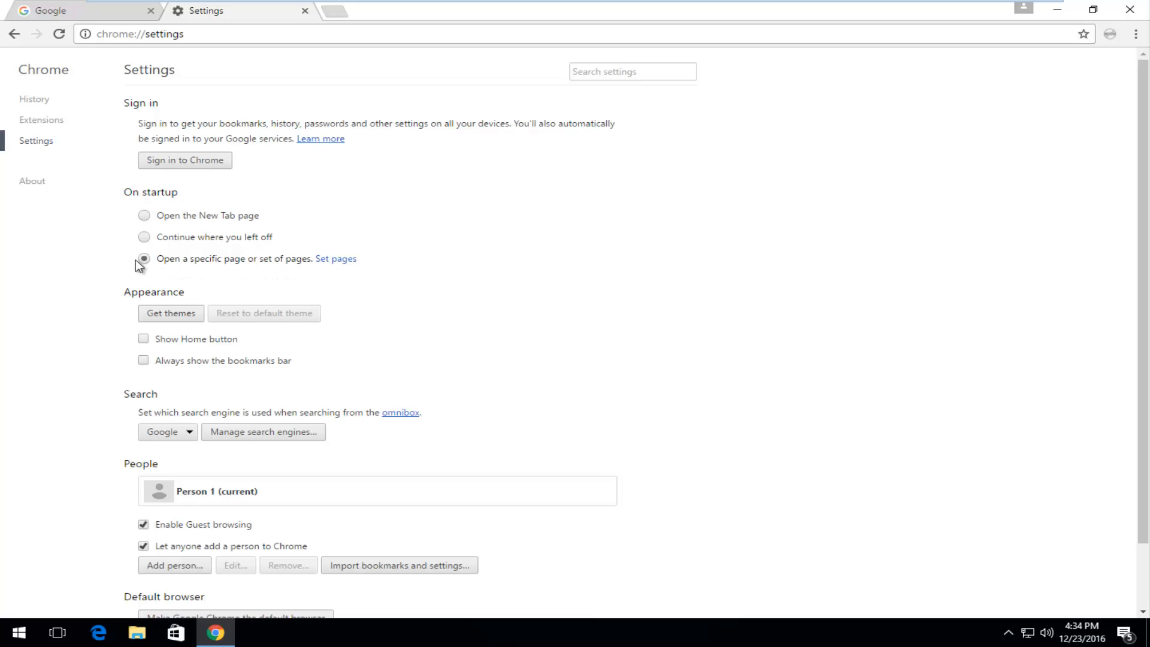
{"action": "left_click", "coordinate": [337, 258]}
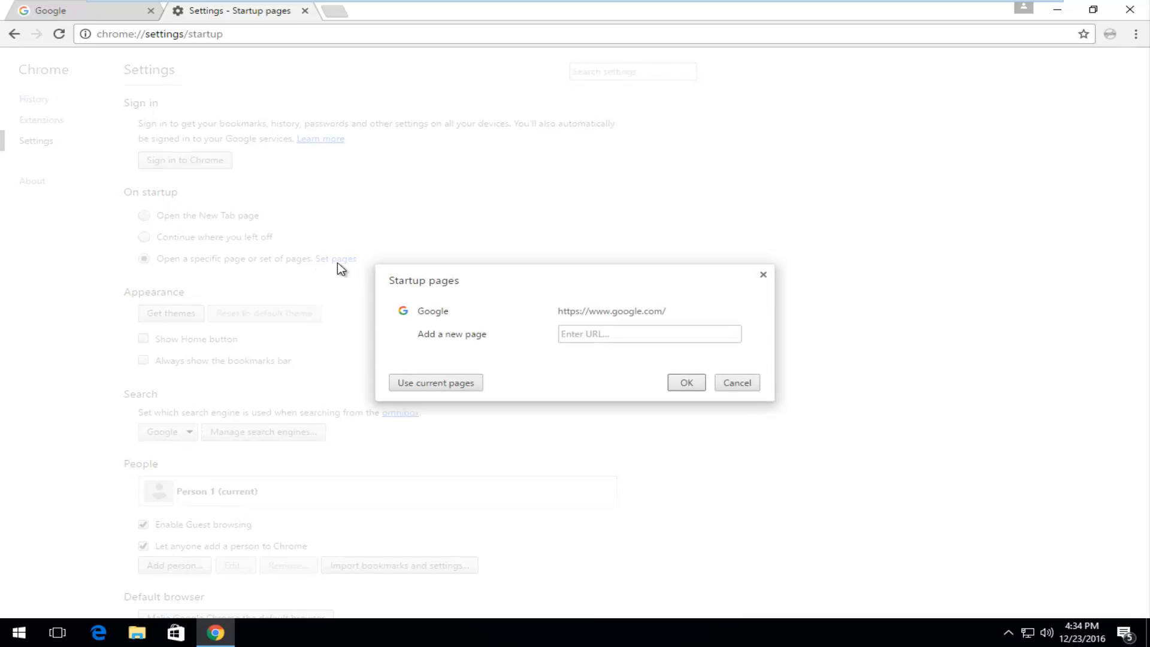
{"action": "type", "text": "https://www.google.com/"}
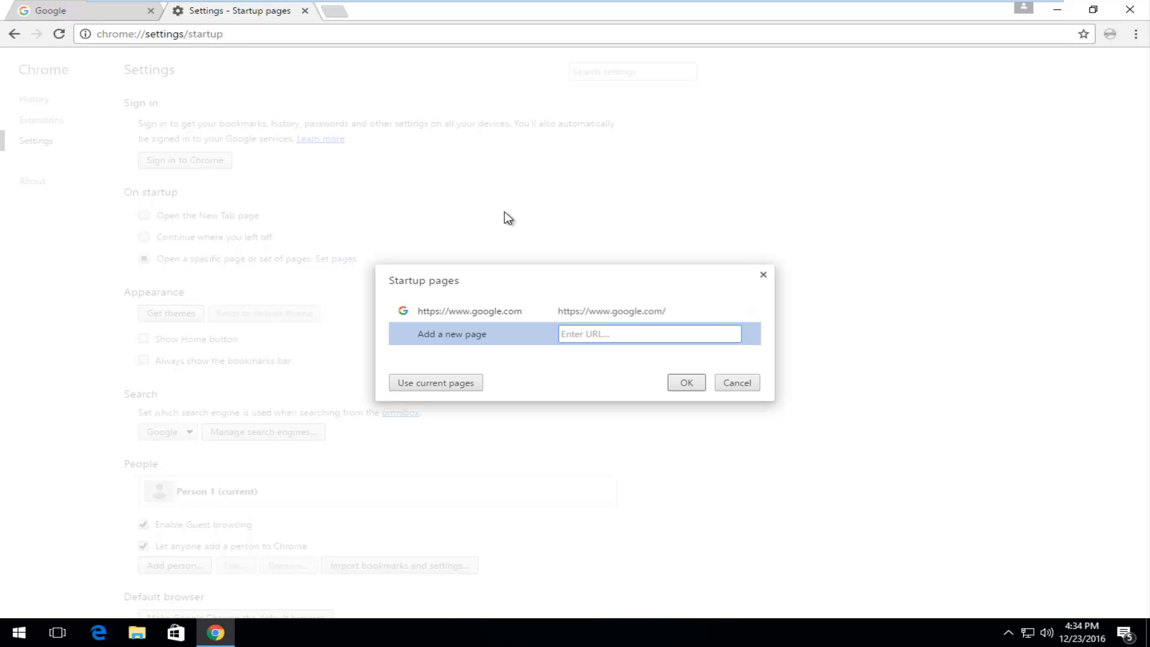
{"action": "mouse_move", "coordinate": [449, 307]}
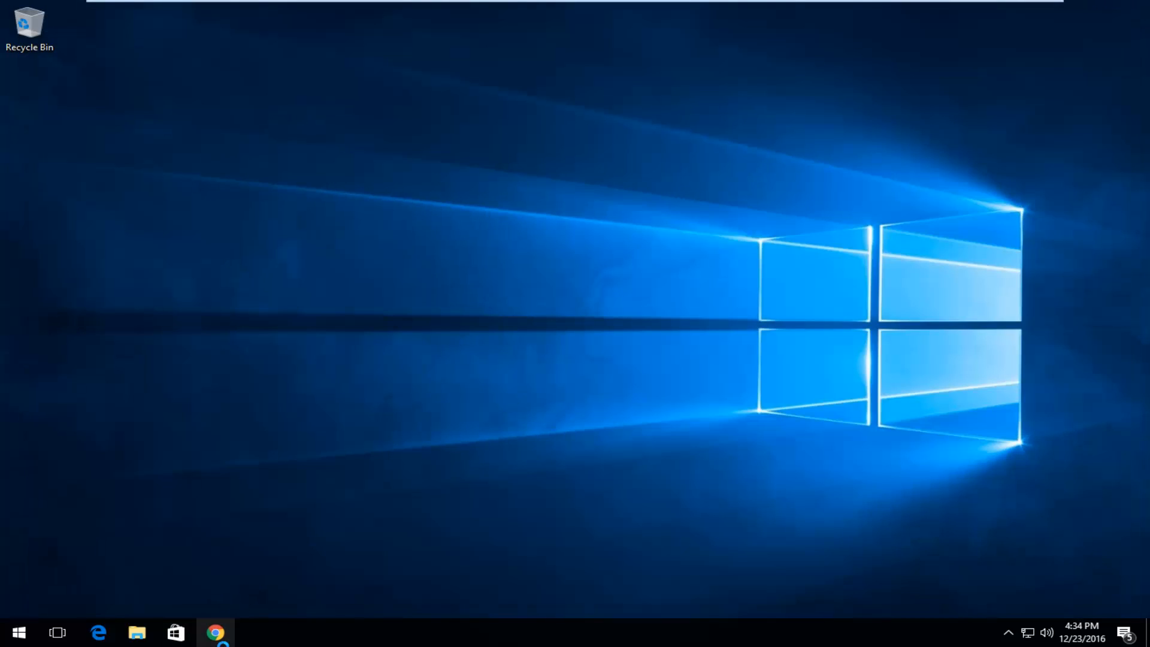
{"action": "left_click", "coordinate": [214, 633]}
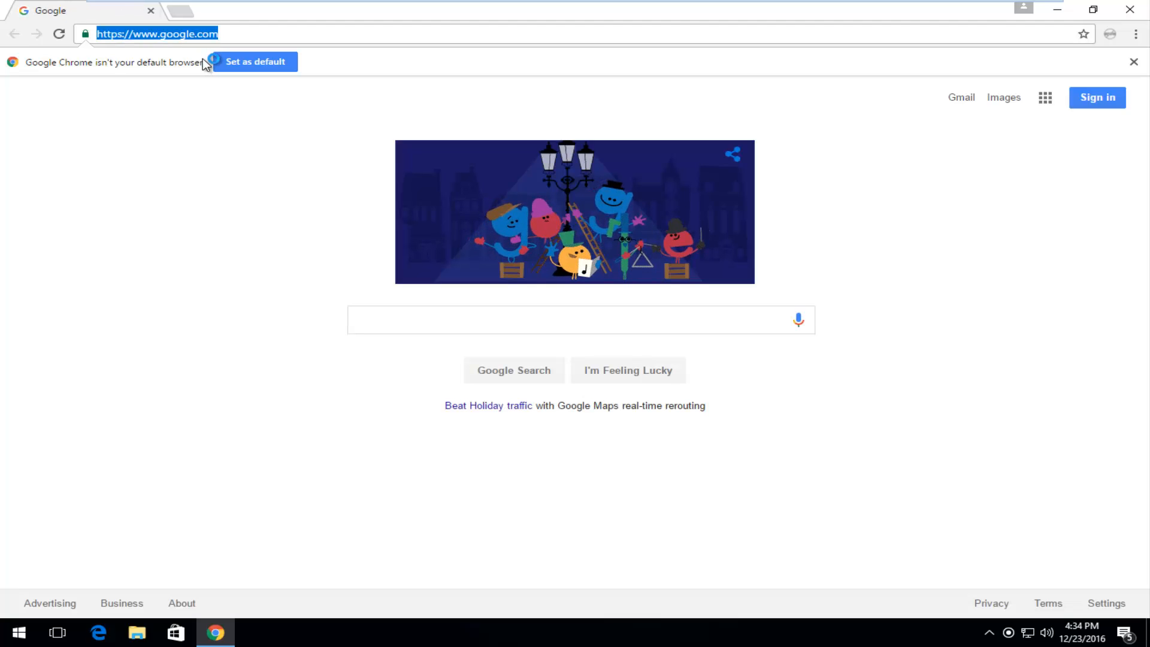
Type 'wiki' in the address bar and pick the wikipedia suggestion.
{"action": "type", "text": "wik"}
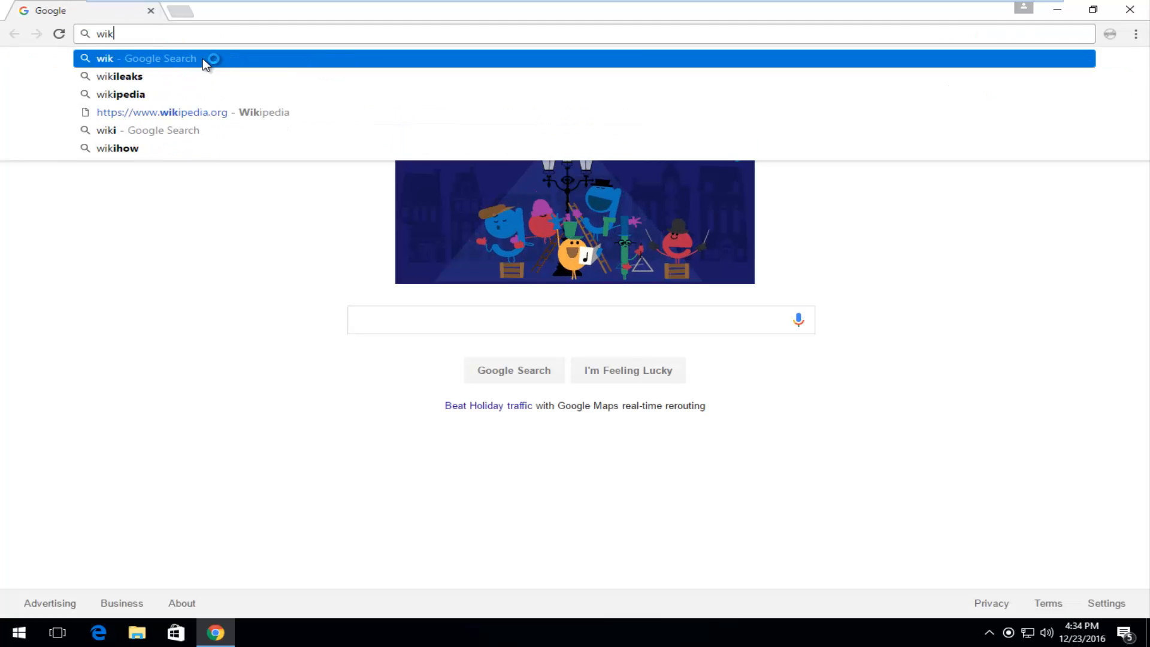
{"action": "type", "text": "i"}
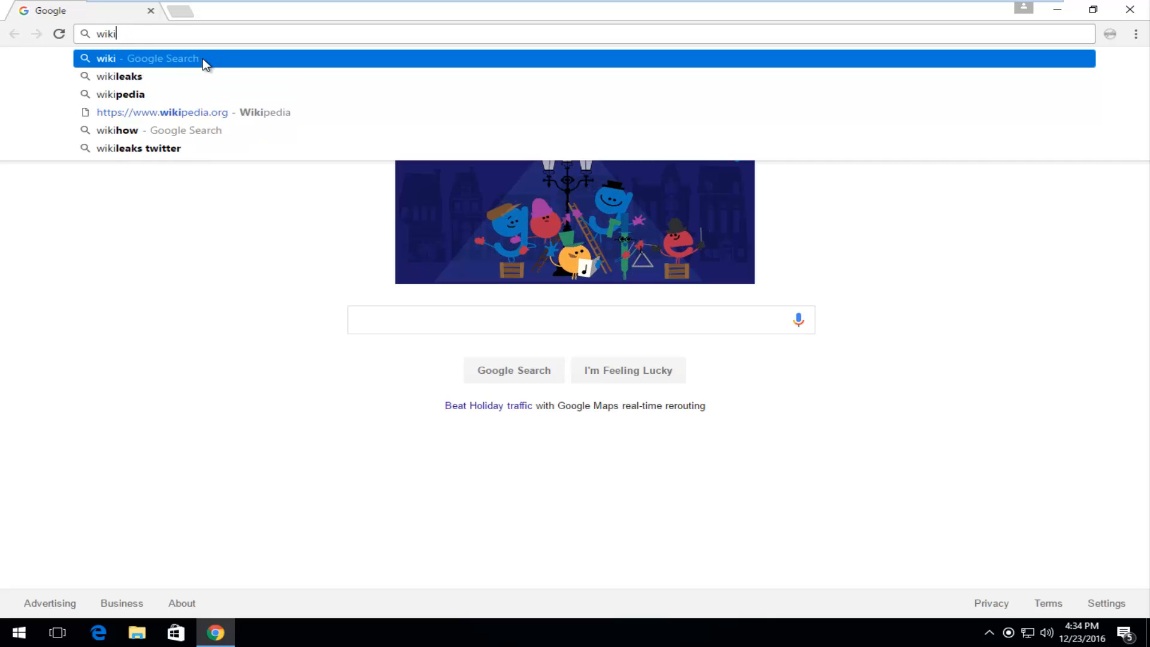
{"action": "left_click", "coordinate": [120, 94]}
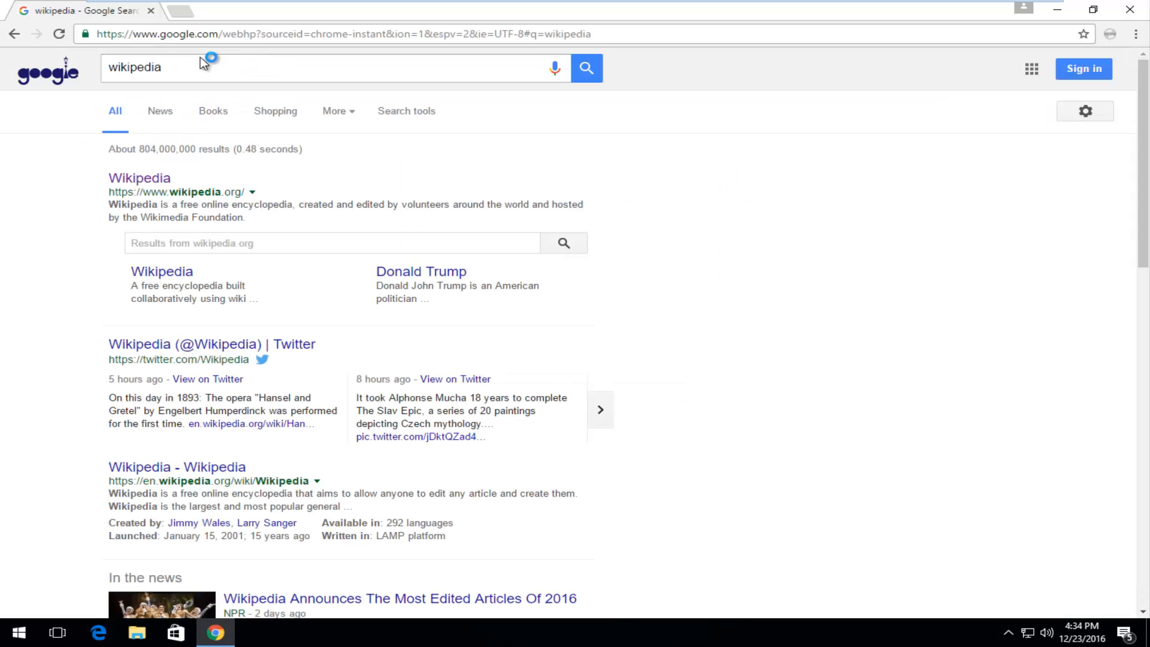